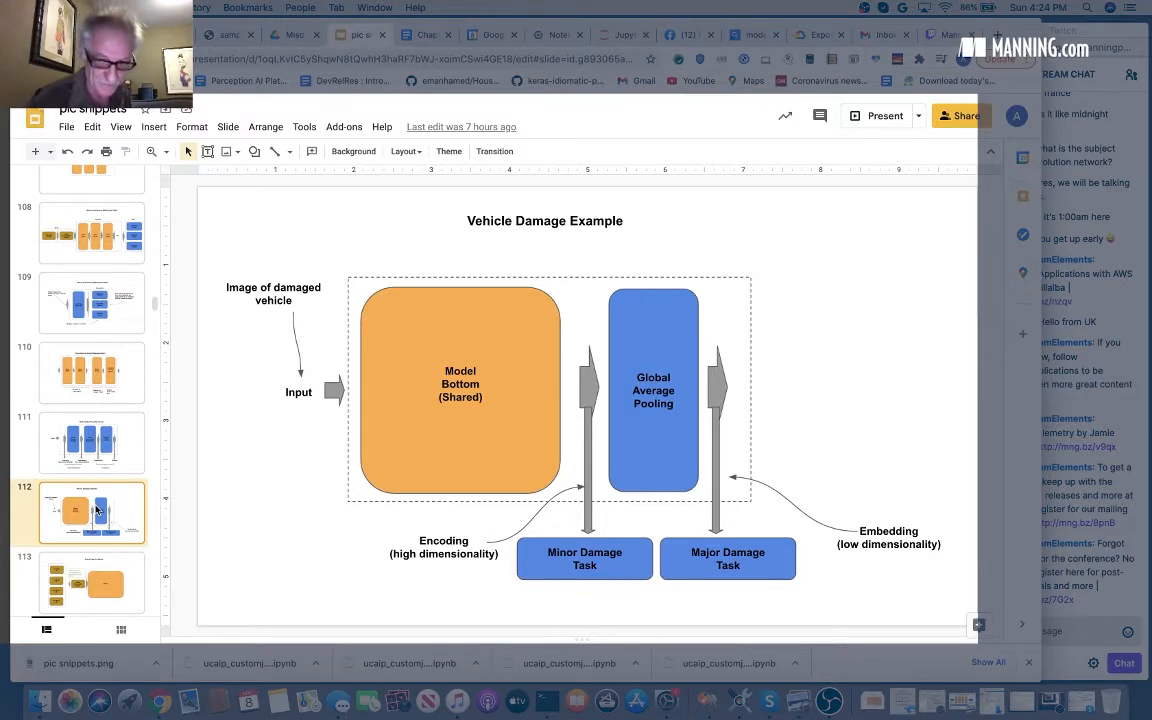
# Show the Multi-Output Classifier Group slide 111, then return to the Vehicle Damage Example slide
pyautogui.scroll(-3)
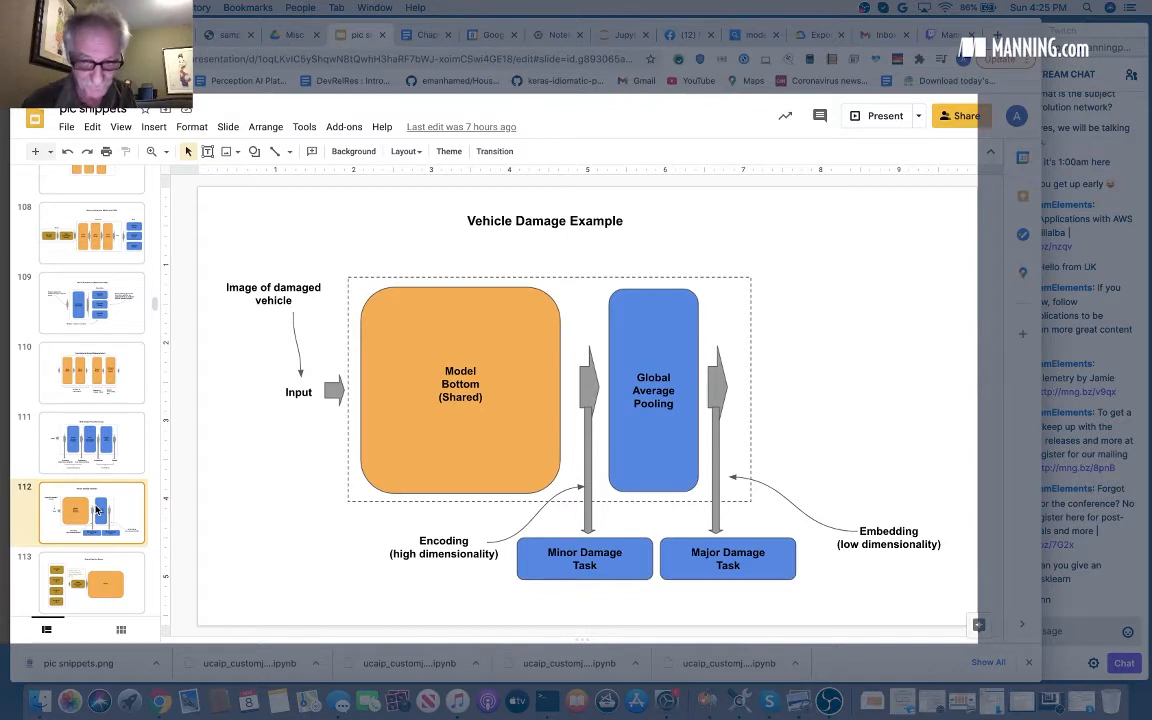
pyautogui.moveTo(120, 570)
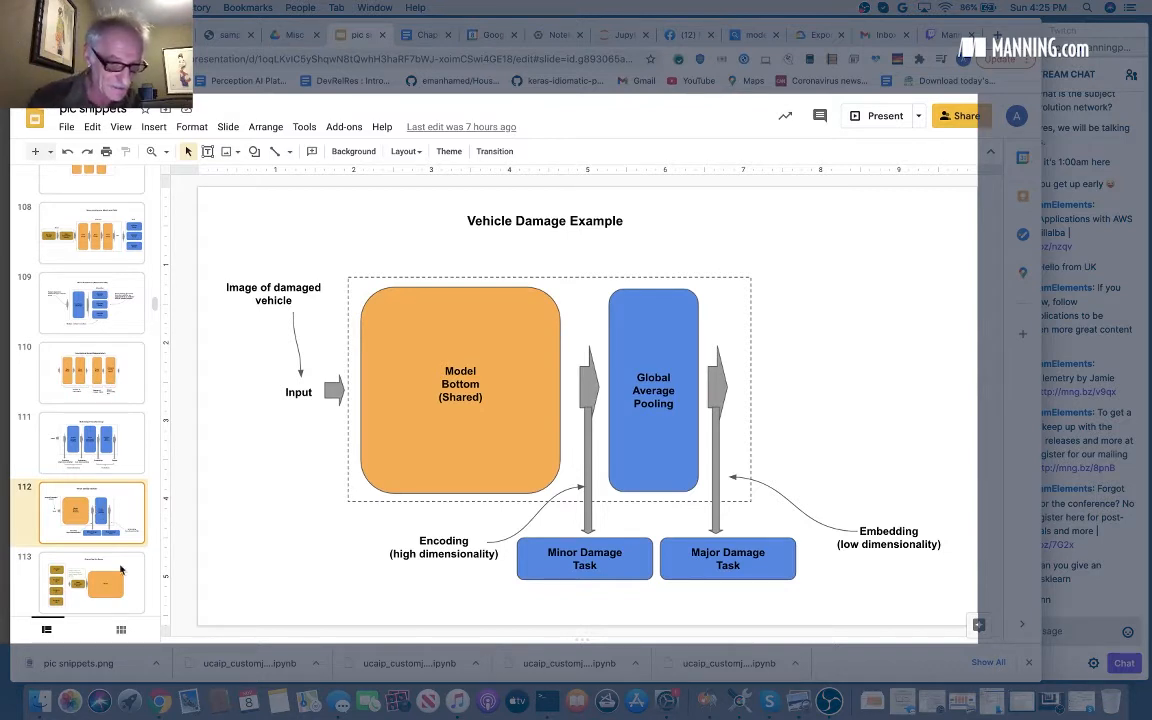
pyautogui.click(92, 442)
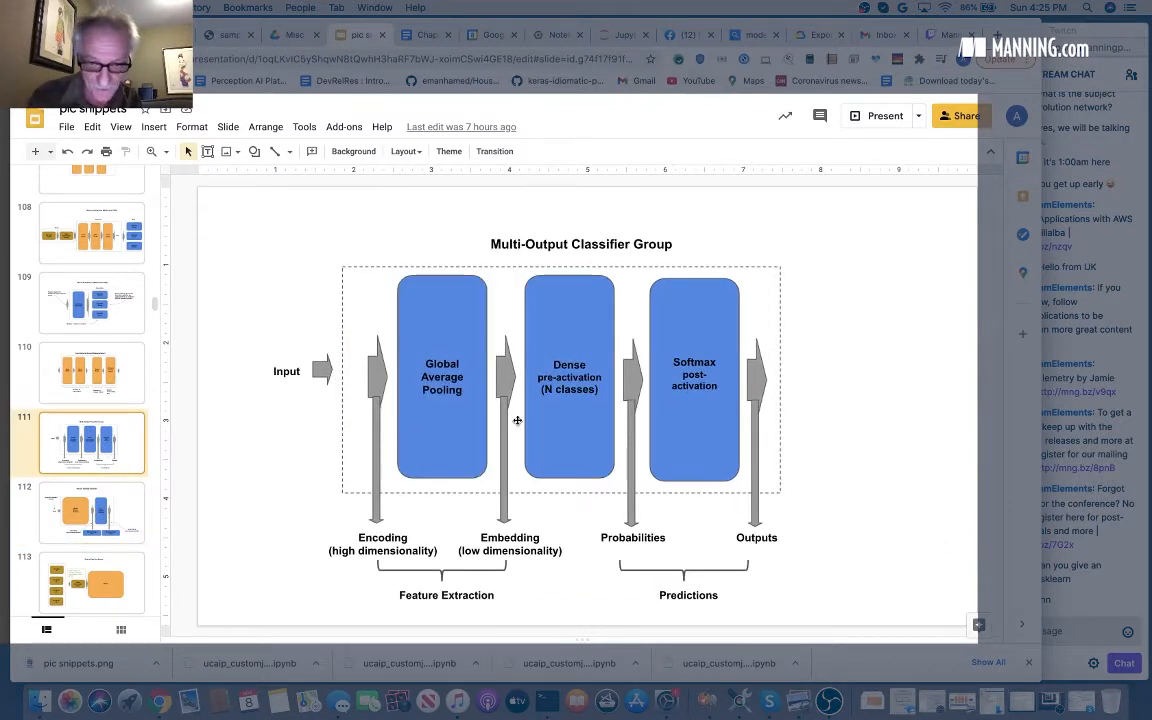
pyautogui.moveTo(504, 550)
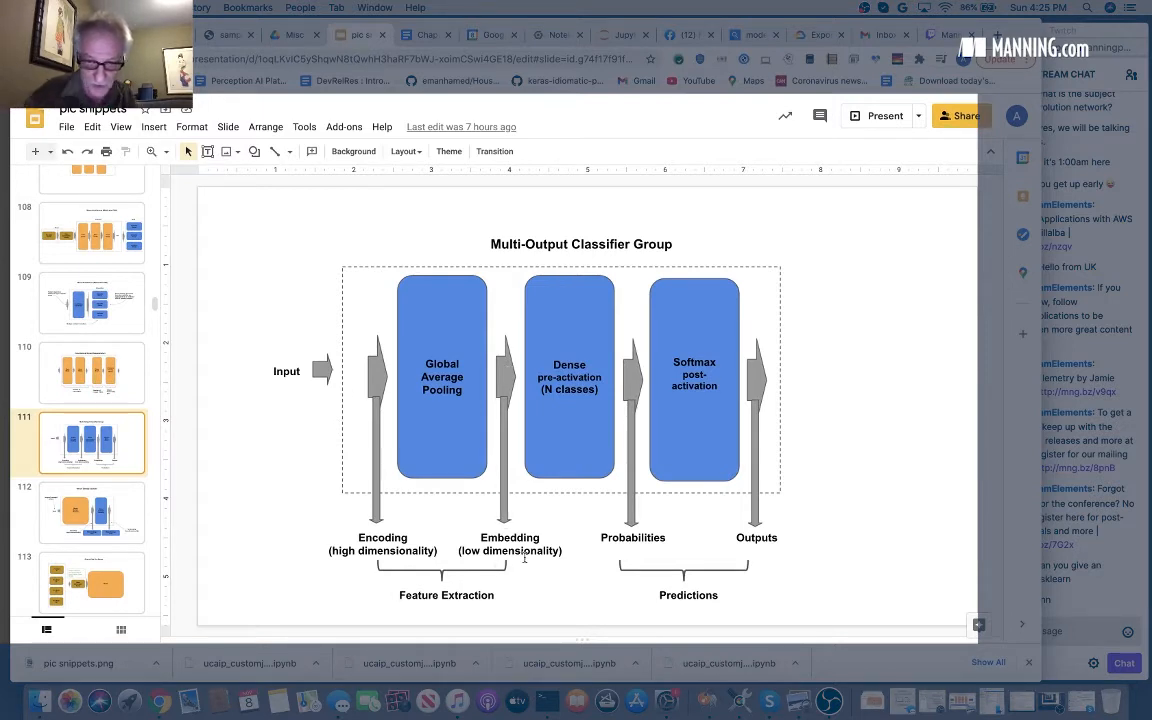
pyautogui.moveTo(490, 578)
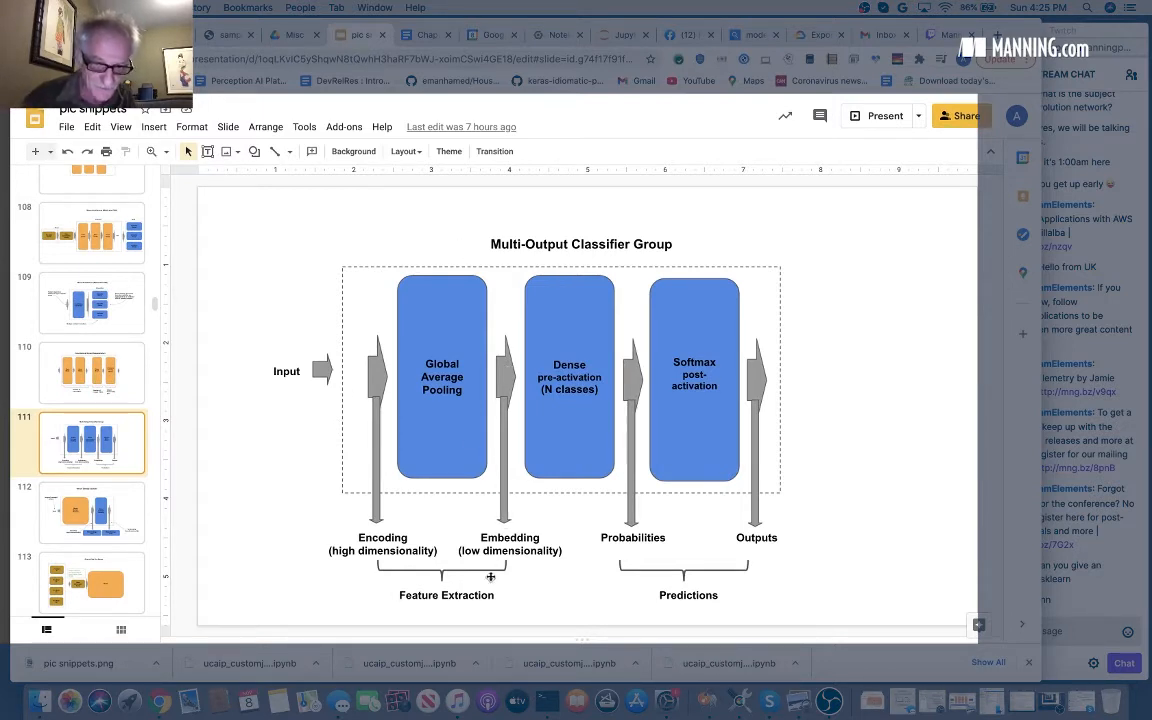
pyautogui.moveTo(508, 560)
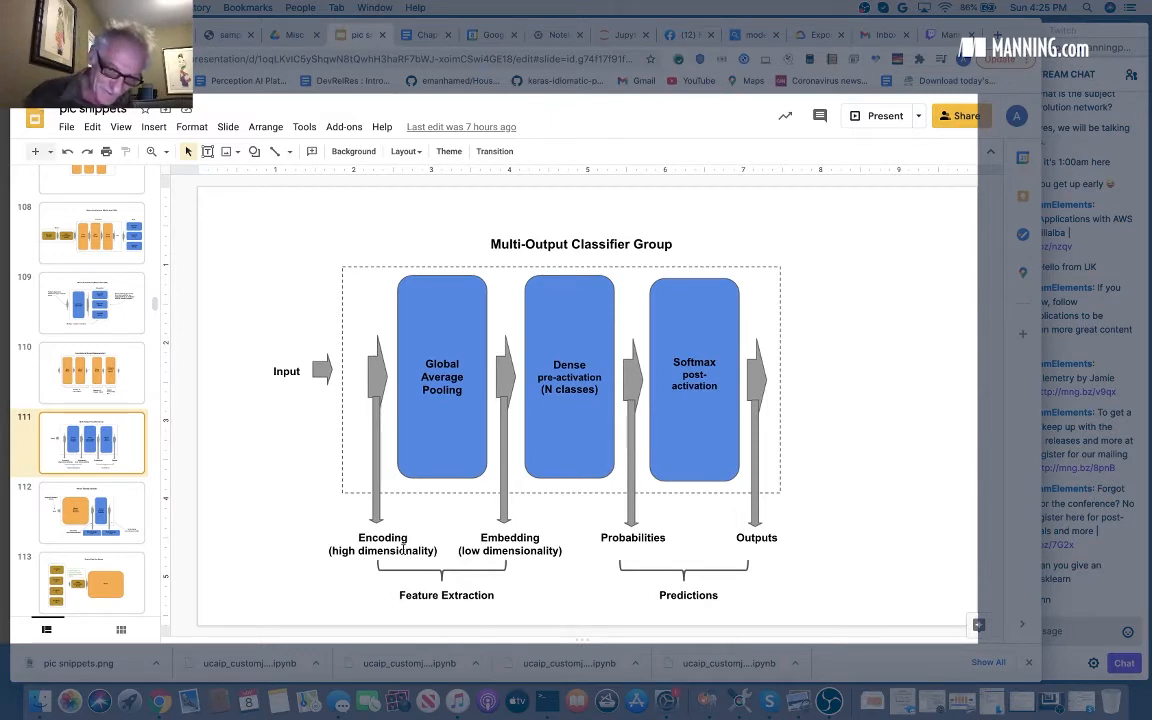
pyautogui.moveTo(520, 354)
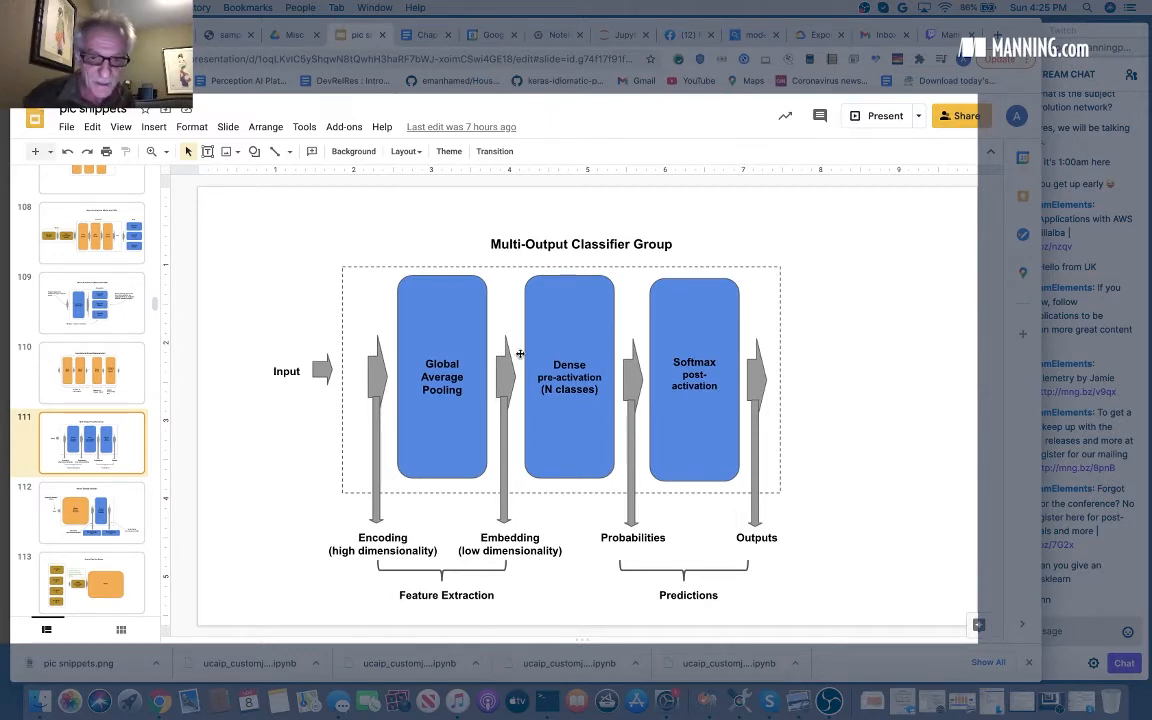
pyautogui.moveTo(500, 404)
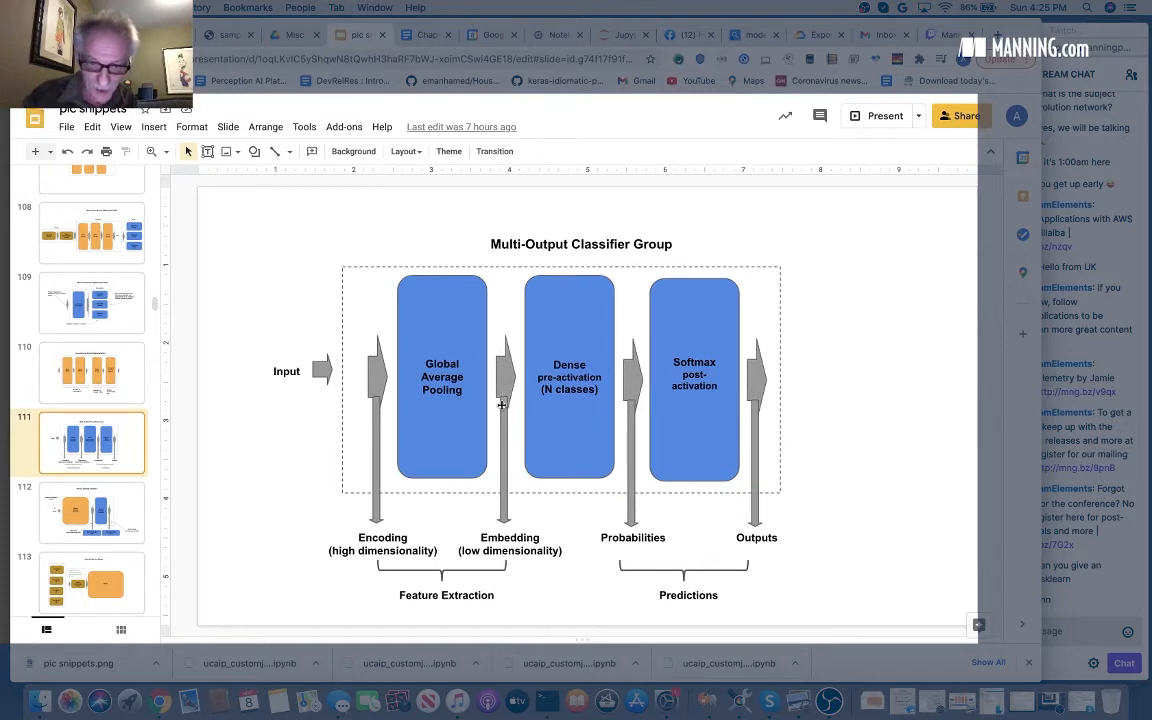
pyautogui.moveTo(506, 436)
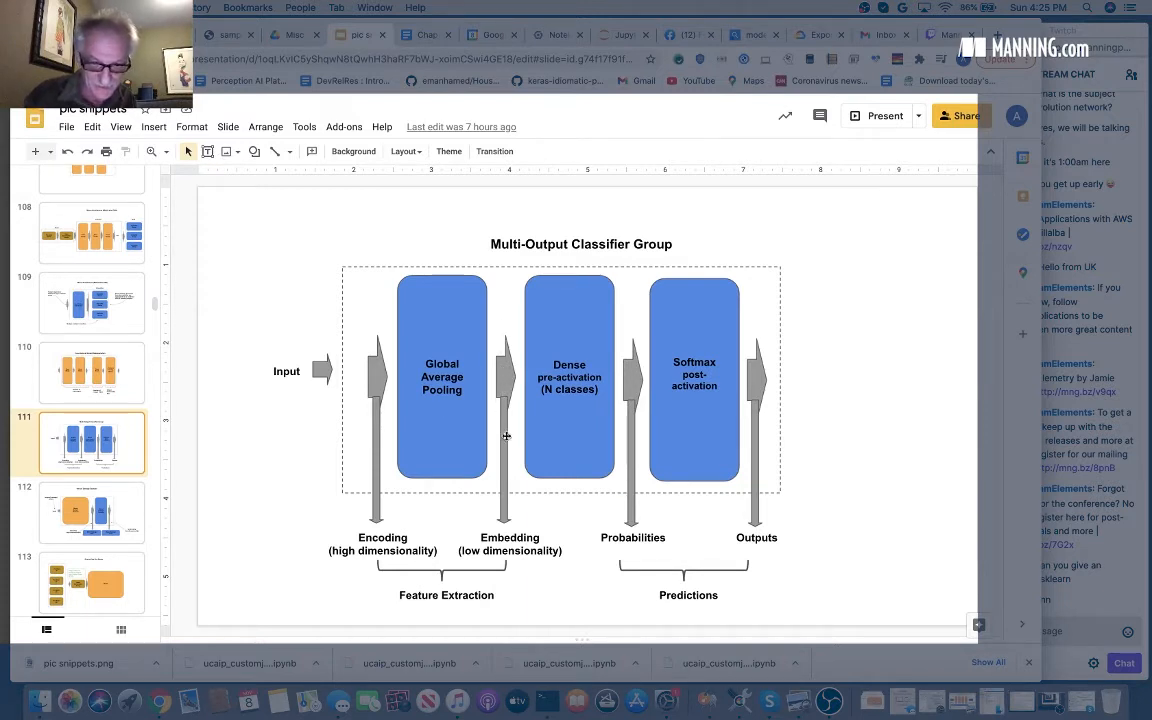
pyautogui.moveTo(358, 378)
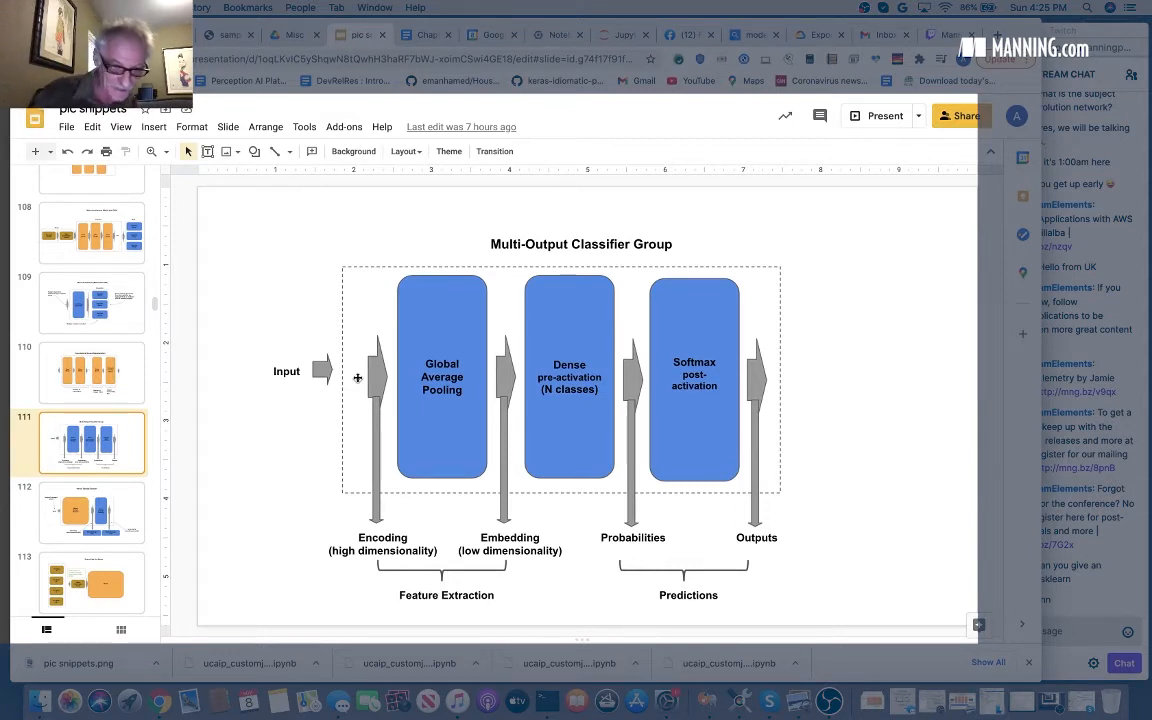
pyautogui.click(92, 512)
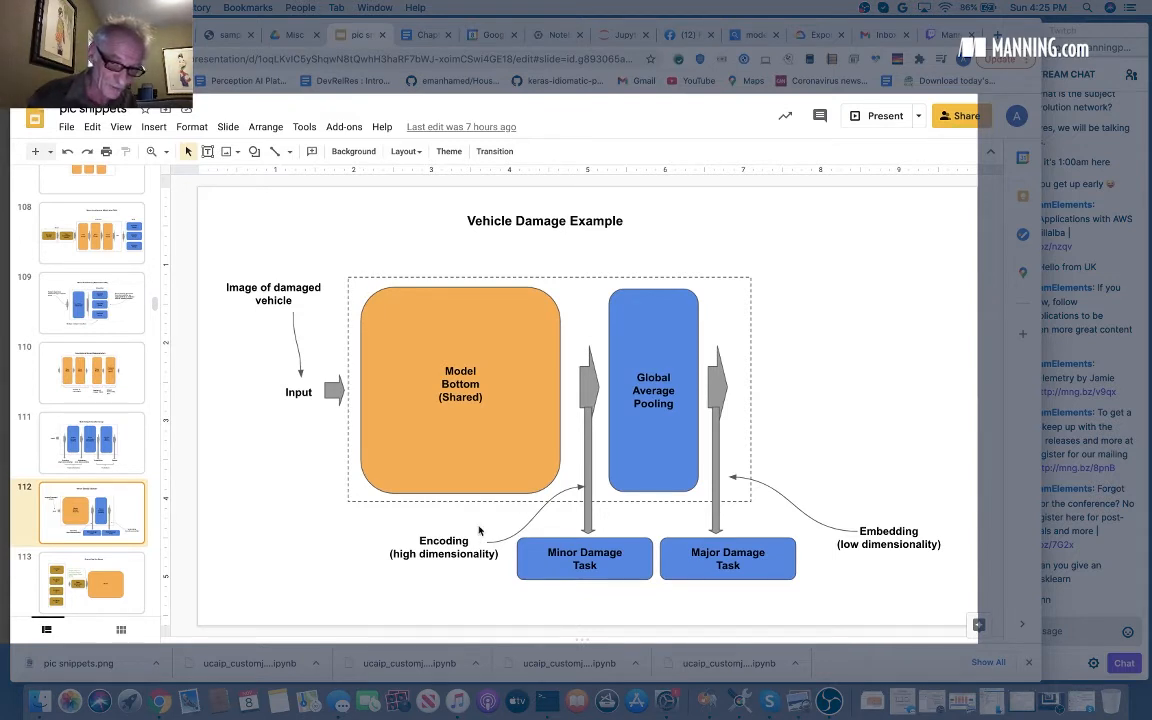
pyautogui.moveTo(500, 328)
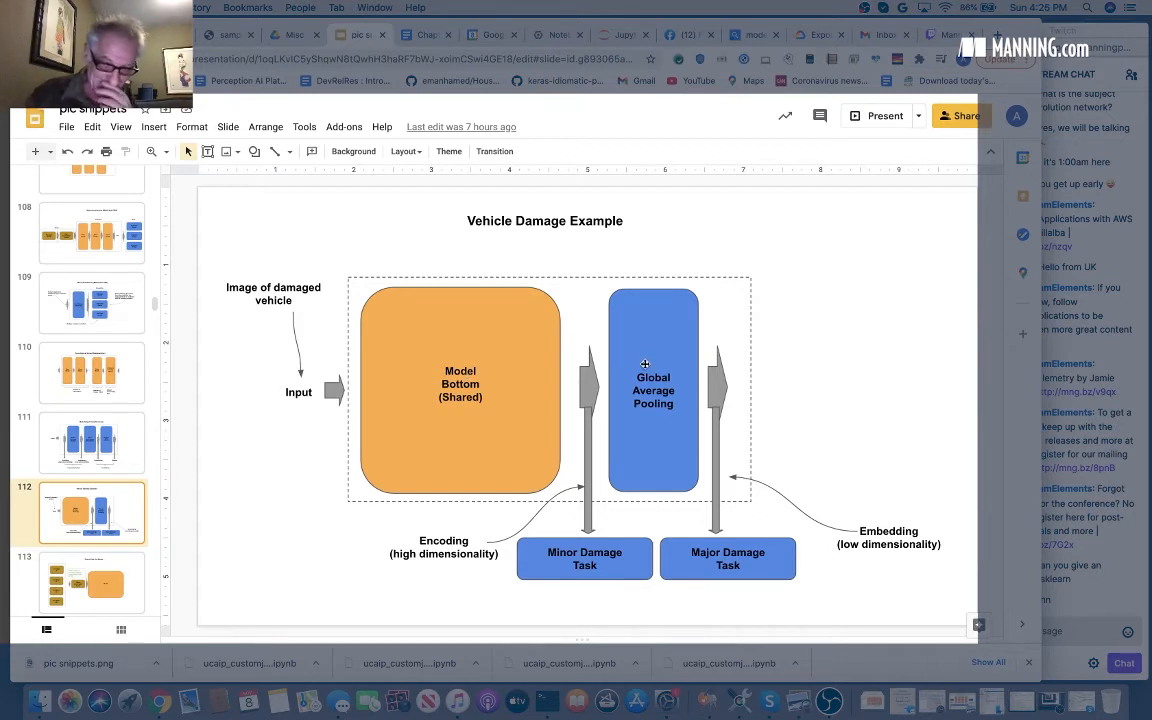
pyautogui.moveTo(726, 368)
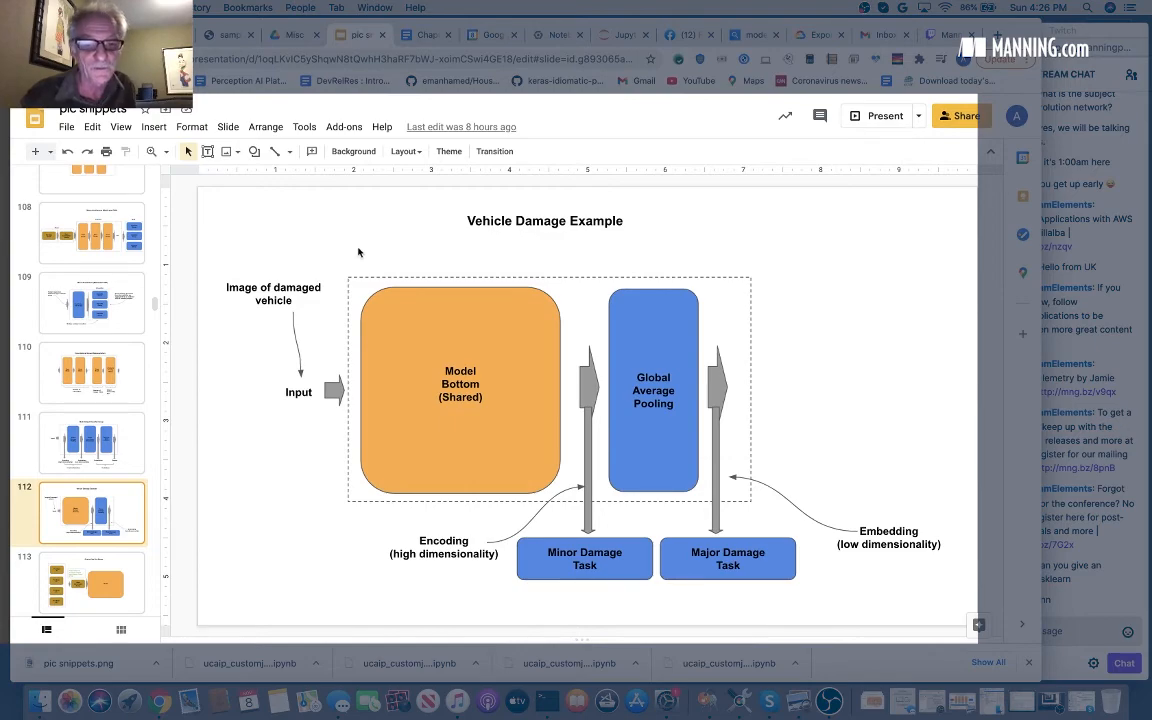
pyautogui.moveTo(856, 588)
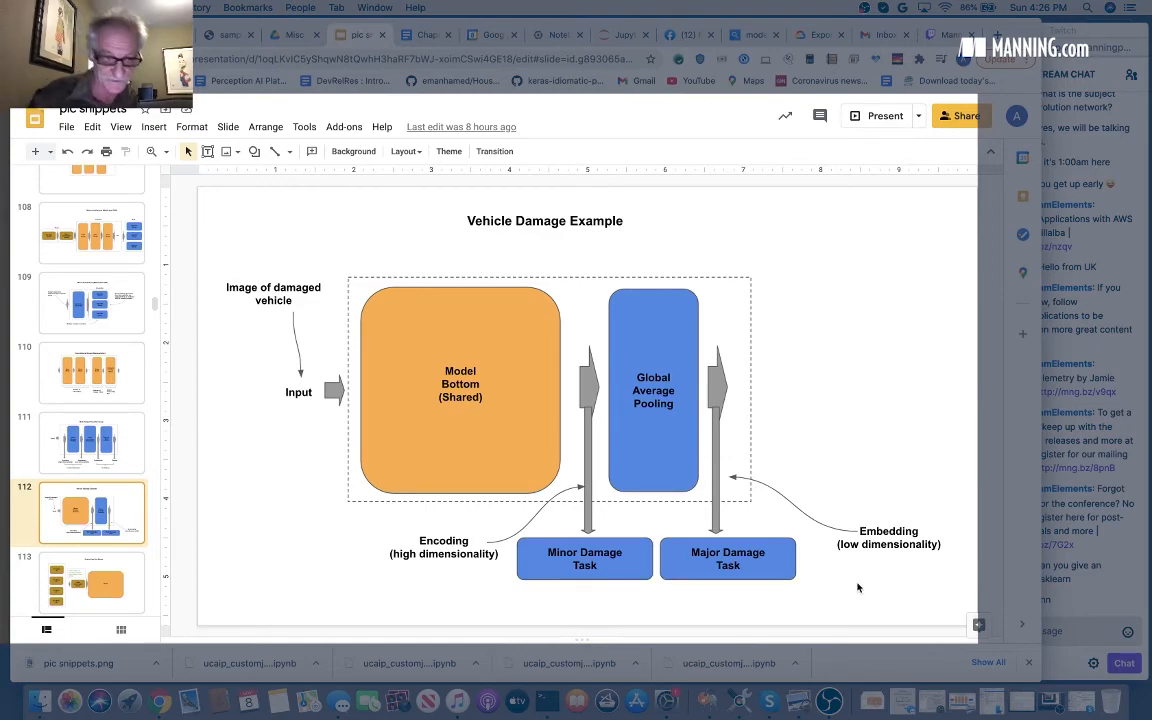